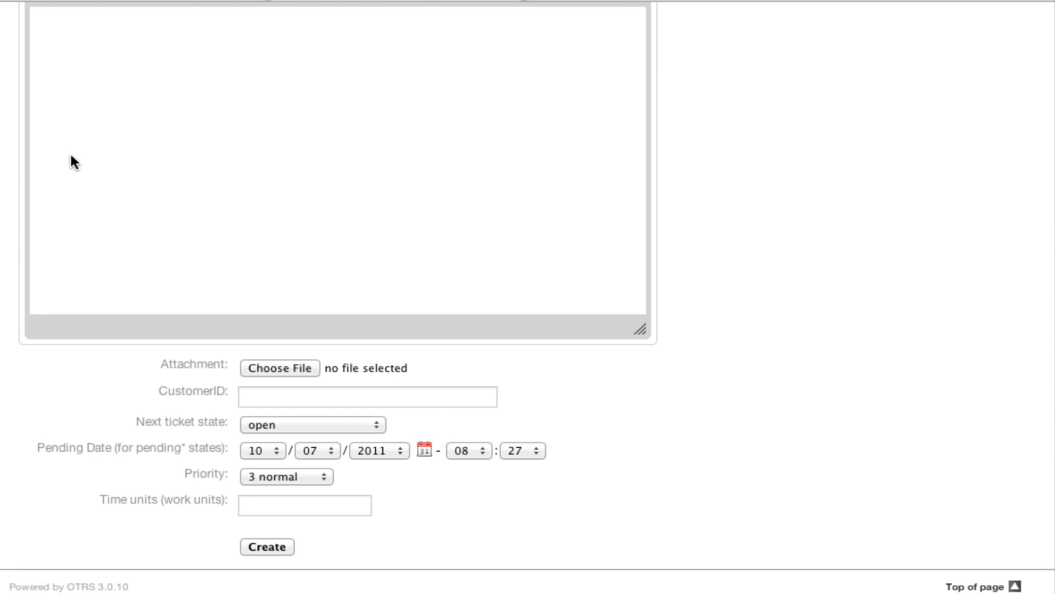
{"action": "mouse_move", "coordinate": [143, 510]}
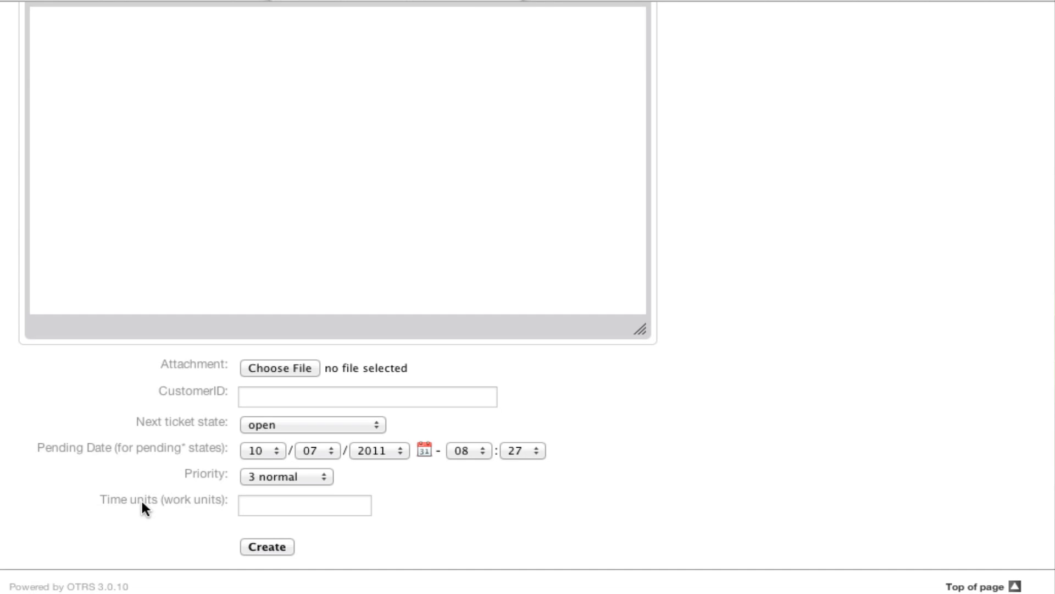
{"action": "mouse_move", "coordinate": [236, 523]}
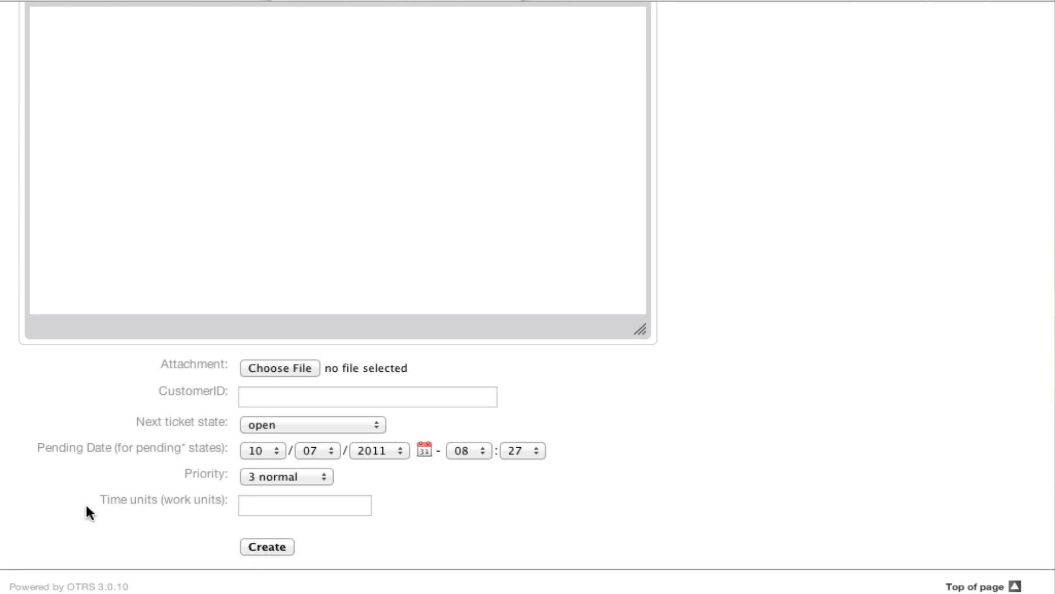
{"action": "mouse_move", "coordinate": [193, 508]}
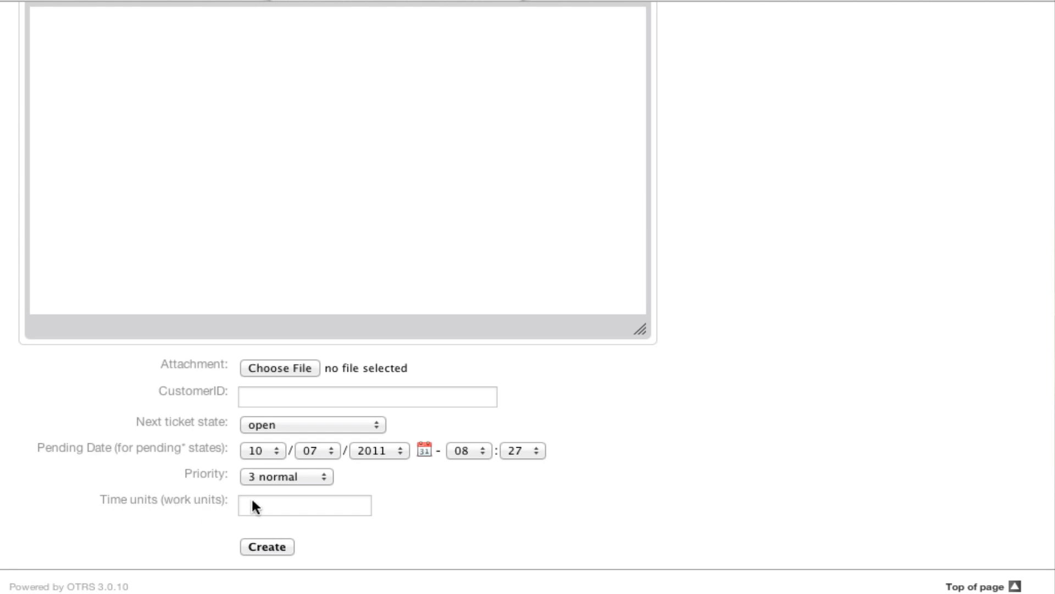
{"action": "mouse_move", "coordinate": [224, 519]}
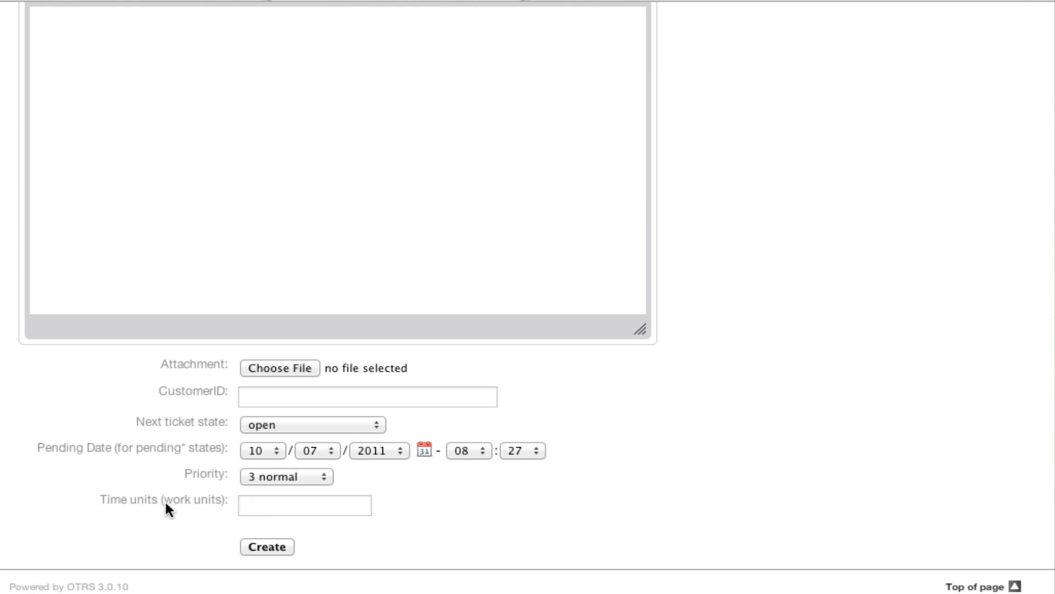
{"action": "mouse_move", "coordinate": [220, 506]}
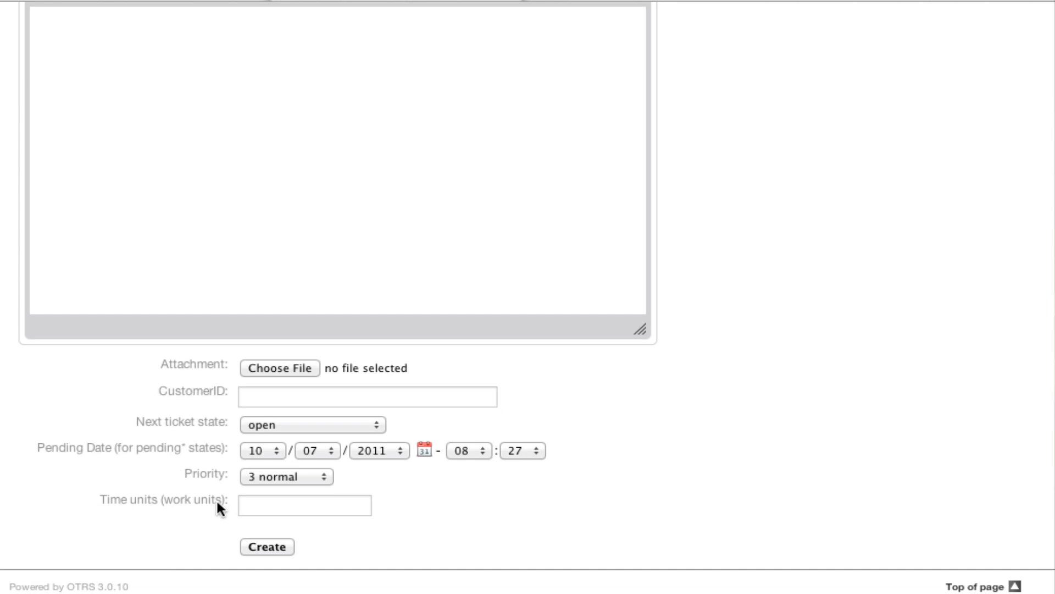
{"action": "mouse_move", "coordinate": [227, 508]}
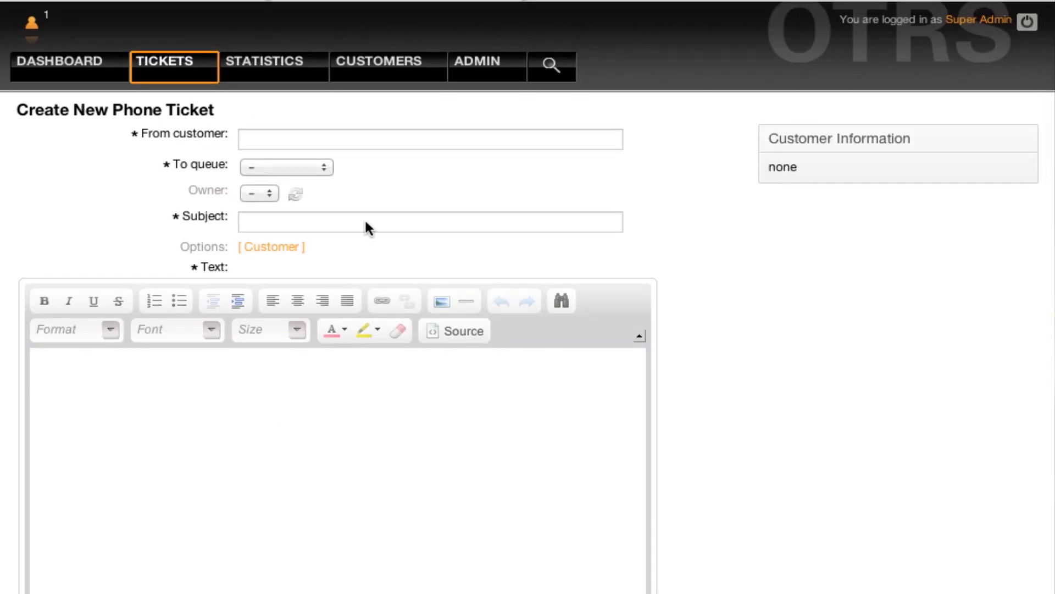
{"action": "mouse_move", "coordinate": [488, 61]}
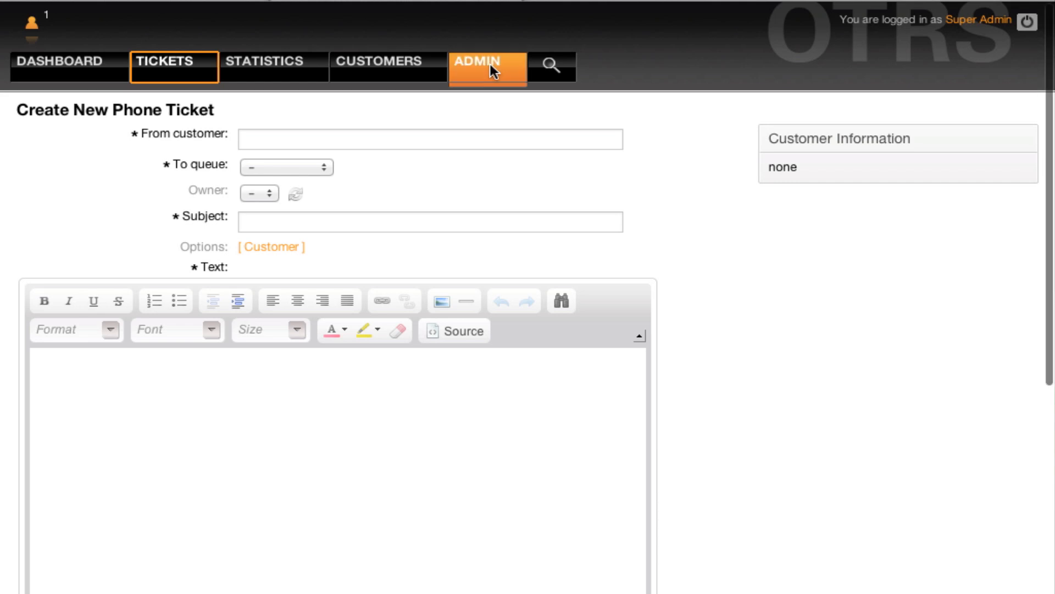
- From the Admin overview, search SysConfig for 'work units' settings
{"action": "left_click", "coordinate": [487, 61]}
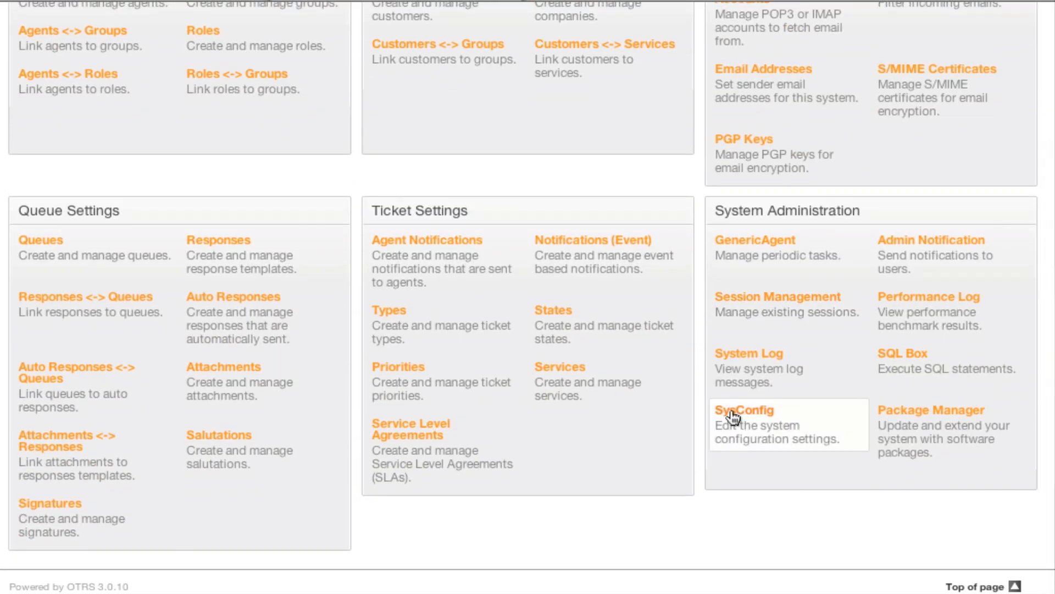
{"action": "left_click", "coordinate": [743, 408]}
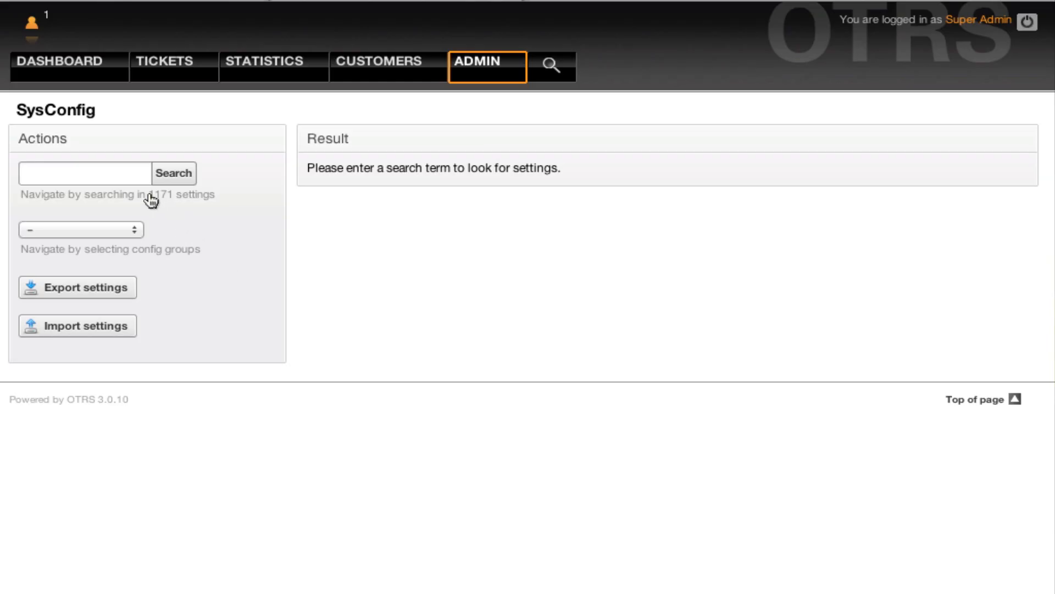
{"action": "type", "text": "w"}
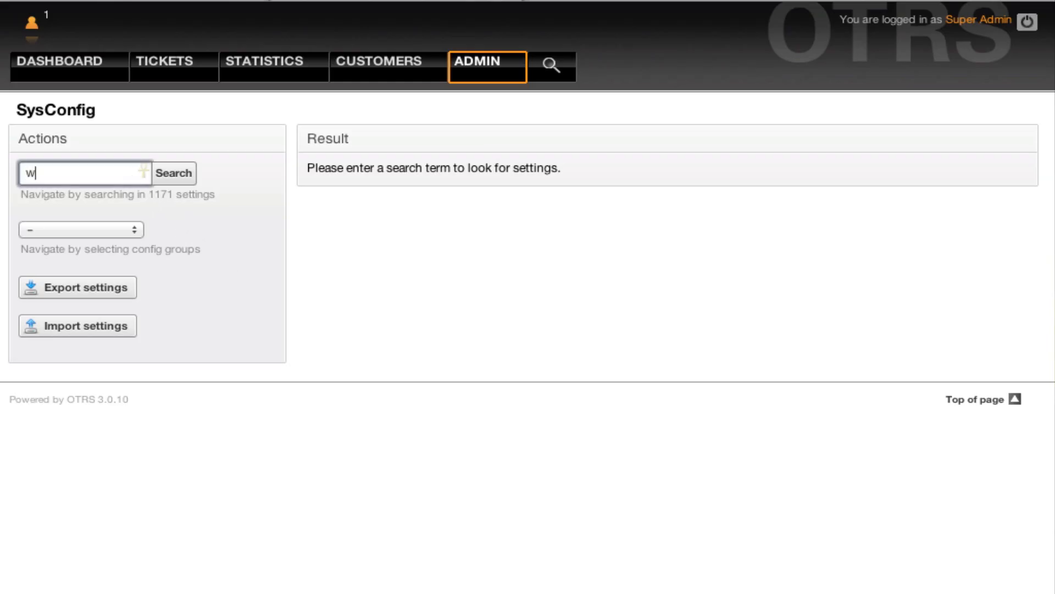
{"action": "type", "text": "ork units"}
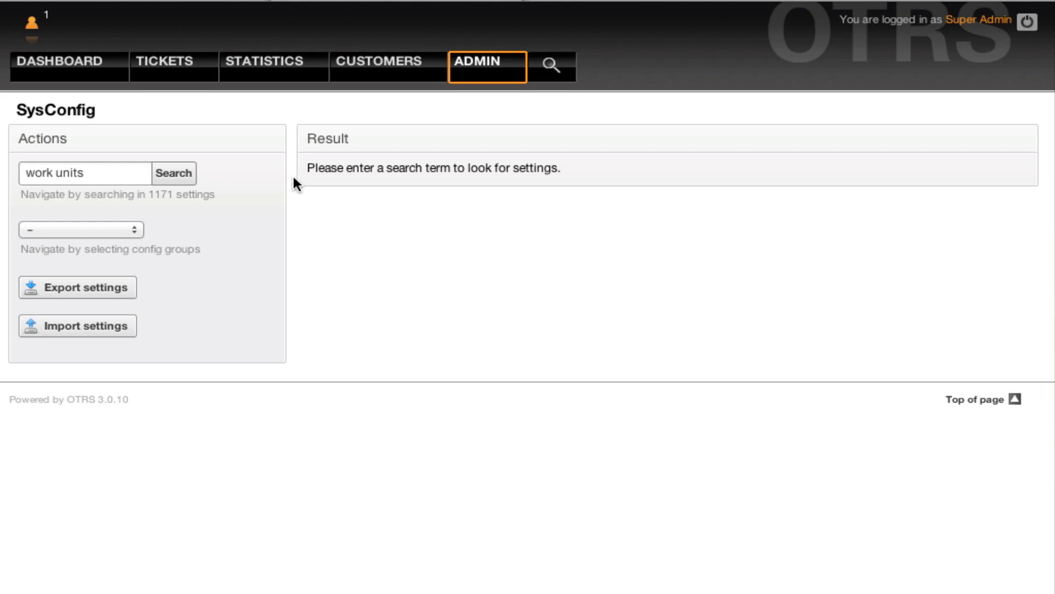
{"action": "mouse_move", "coordinate": [275, 182]}
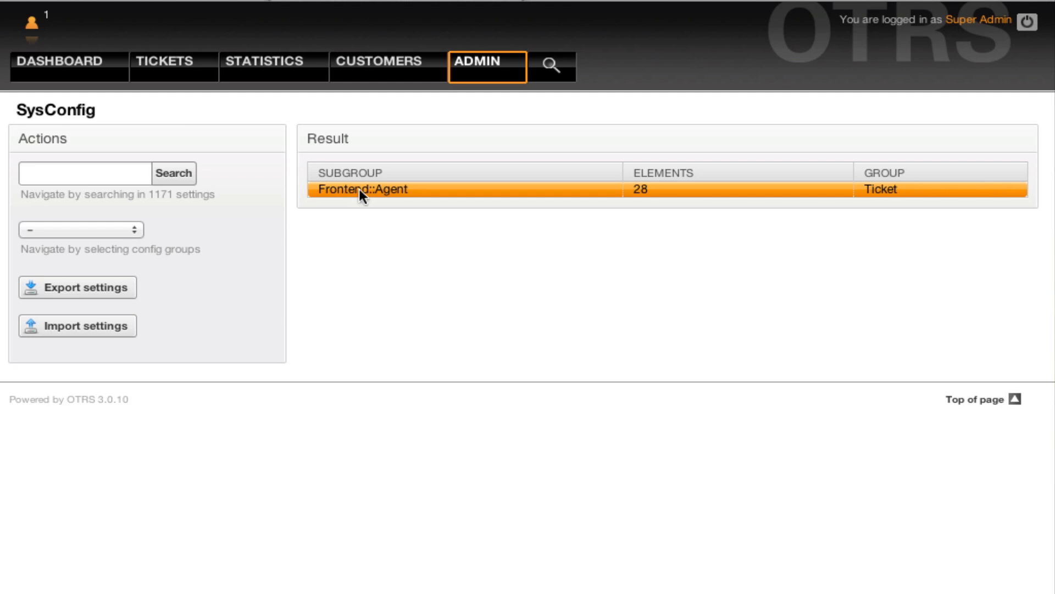
- In Ticket Frontend::Agent settings, change the TimeUnits label to '(time in minutes)'
{"action": "left_click", "coordinate": [362, 189]}
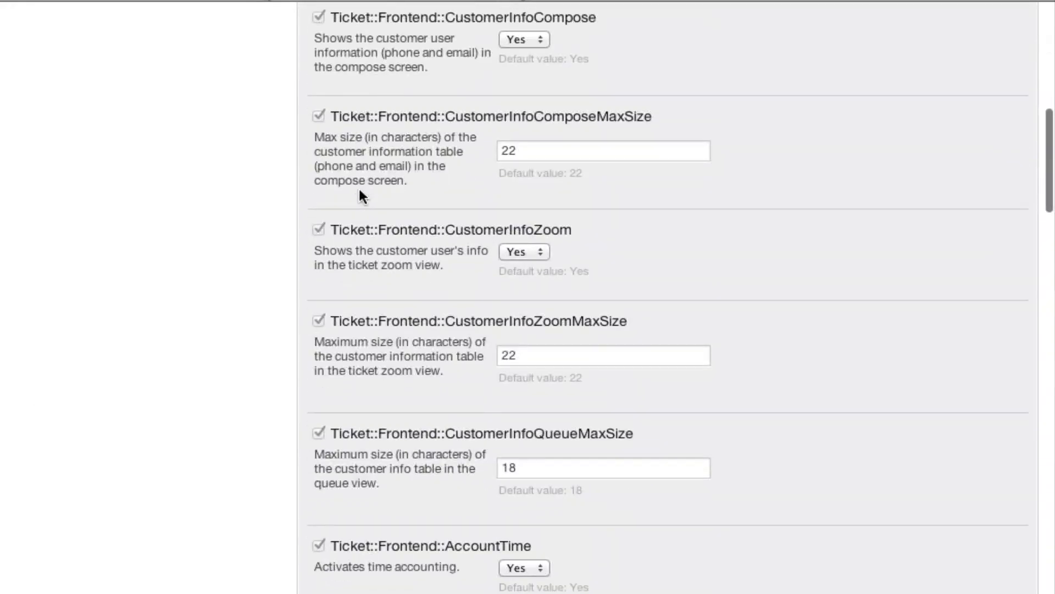
{"action": "scroll", "scroll_direction": "down", "scroll_amount": 3}
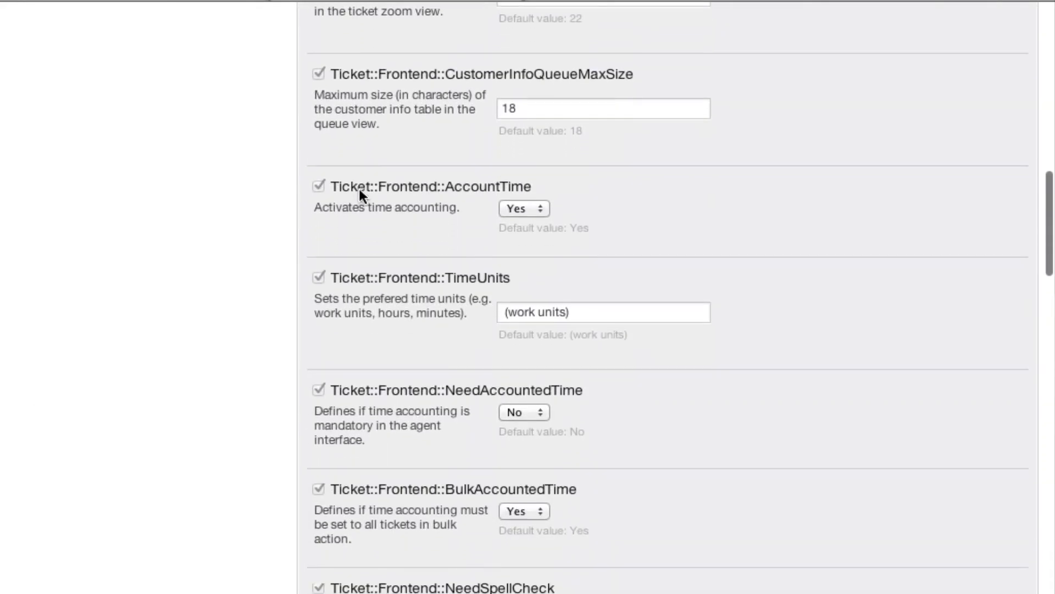
{"action": "scroll", "scroll_direction": "down", "scroll_amount": 3}
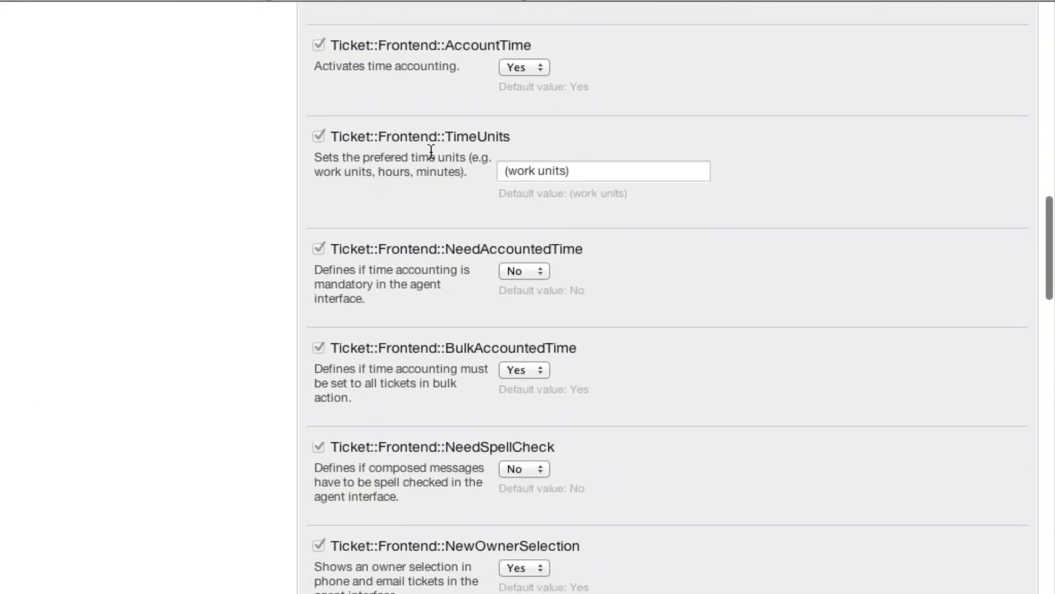
{"action": "left_click", "coordinate": [602, 170]}
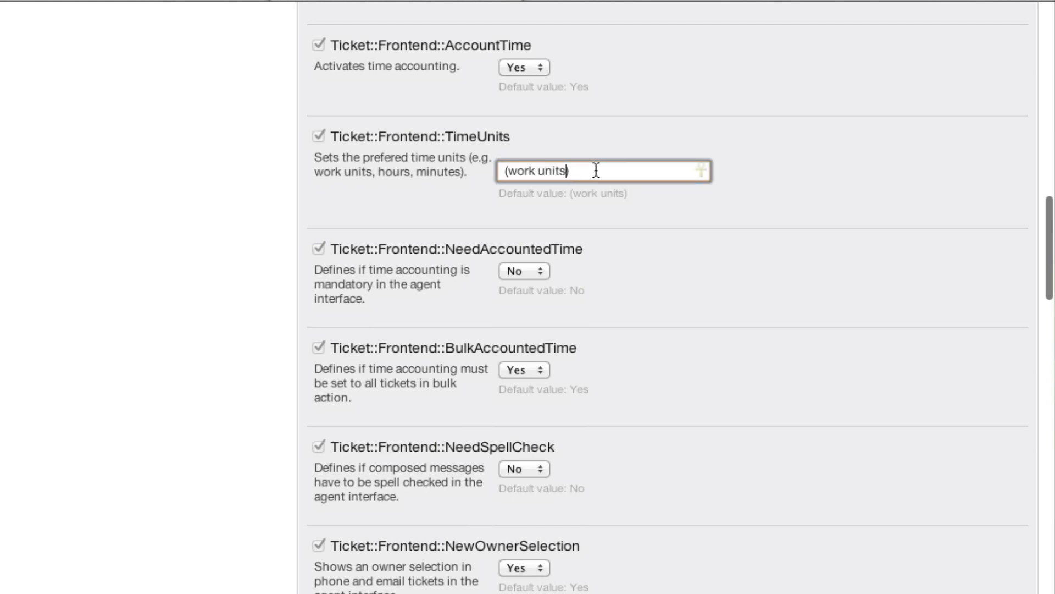
{"action": "key", "text": "Backspace"}
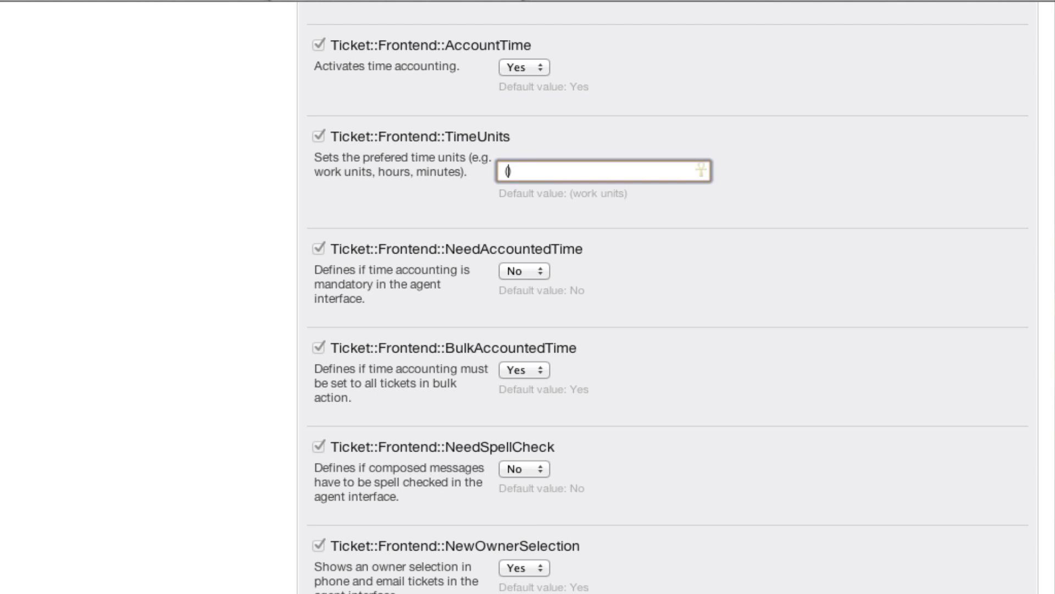
{"action": "type", "text": "(minutes)"}
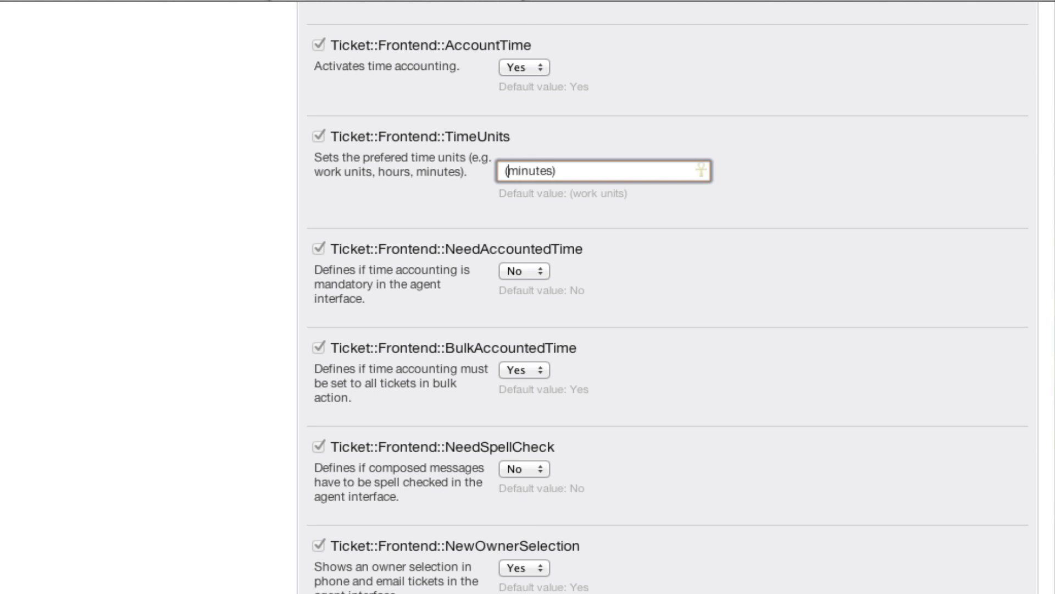
{"action": "type", "text": "time in"}
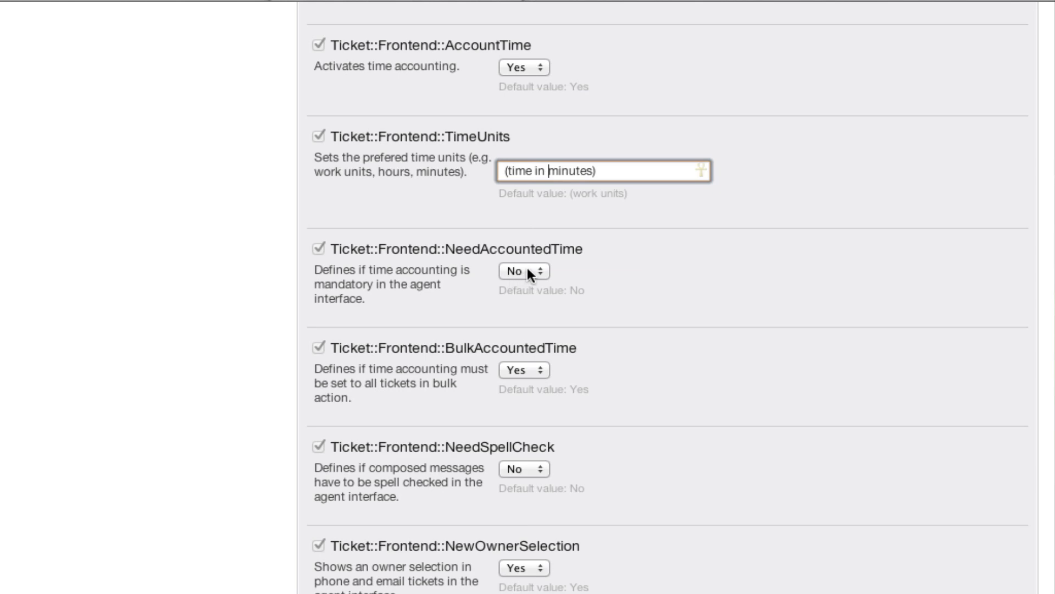
- Set NeedAccountedTime to Yes so agents must account time
{"action": "left_click", "coordinate": [524, 270]}
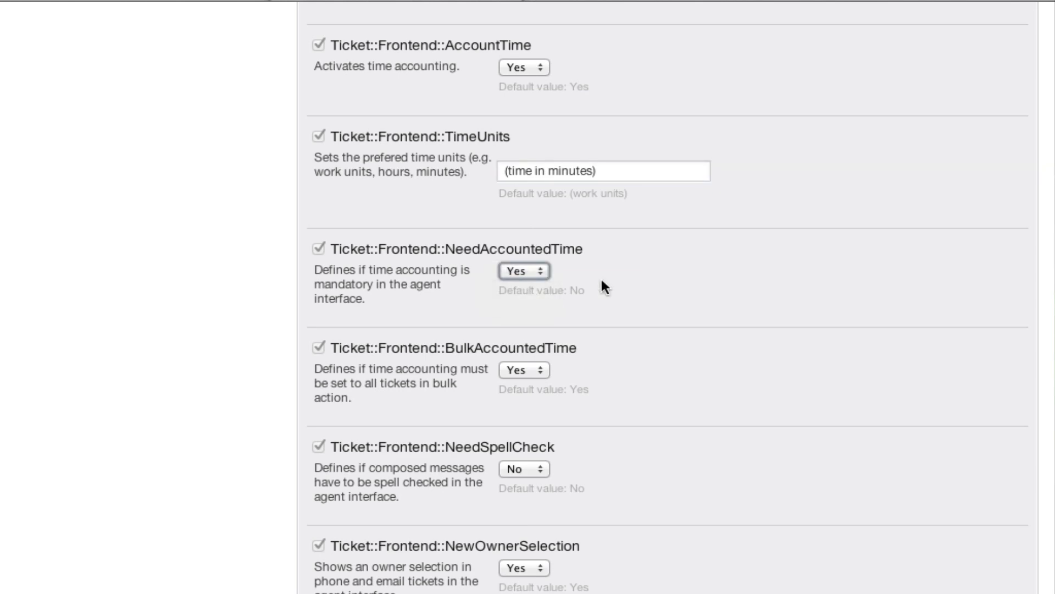
{"action": "scroll", "scroll_direction": "down", "scroll_amount": 3}
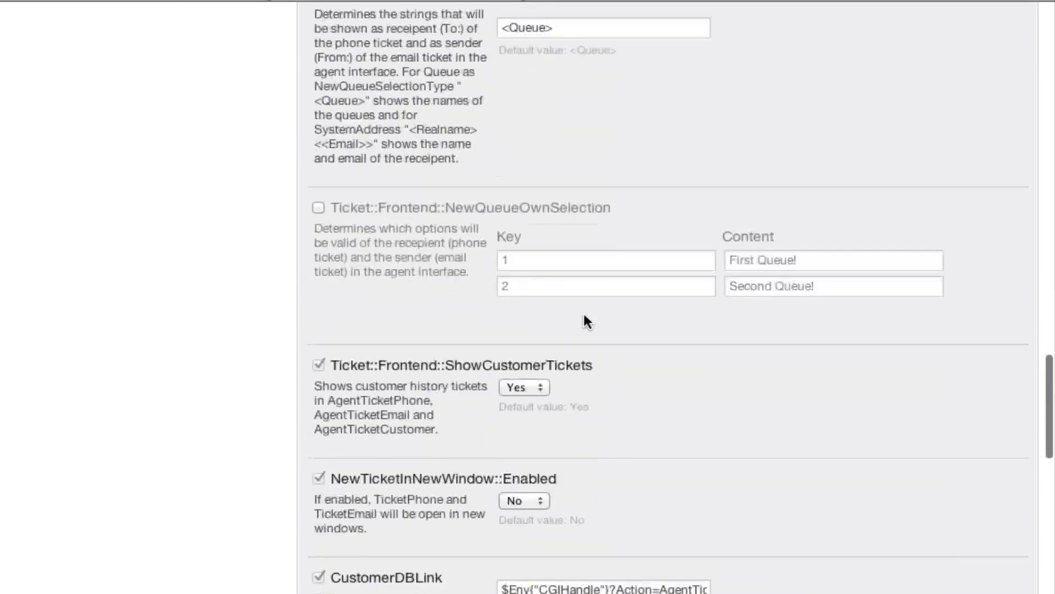
{"action": "scroll", "scroll_direction": "down", "scroll_amount": 3}
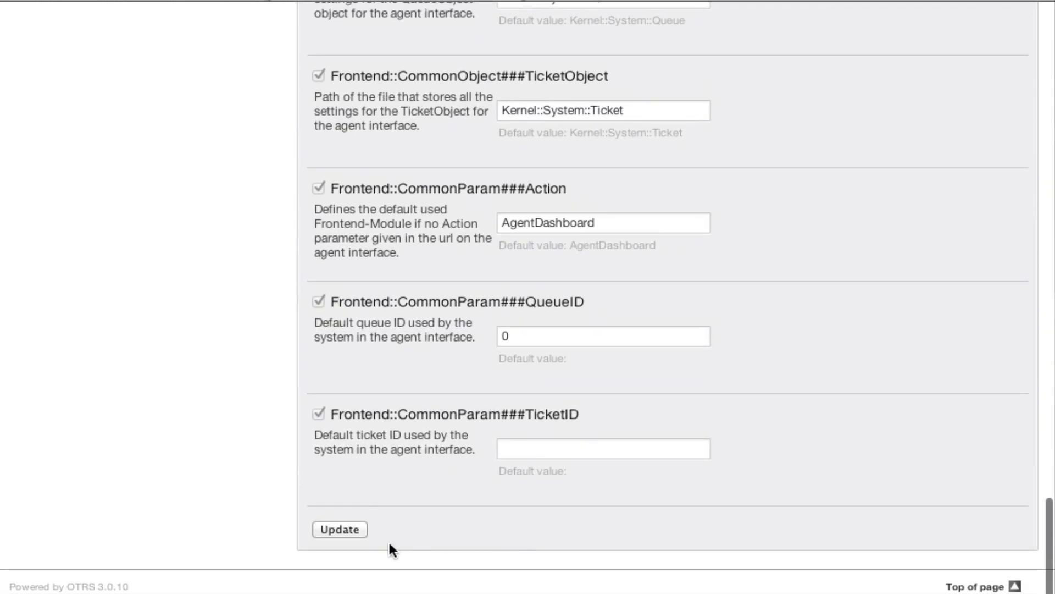
{"action": "mouse_move", "coordinate": [237, 107]}
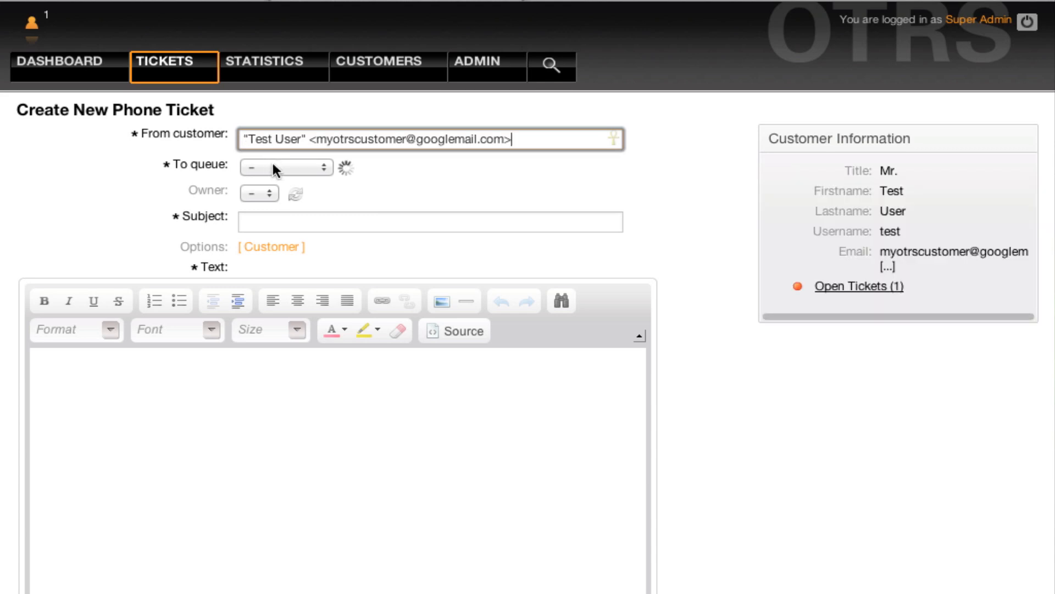
- Enter queue Postmaster, subject 'This is a test ticket.' and the body text on the phone ticket
{"action": "left_click", "coordinate": [285, 167]}
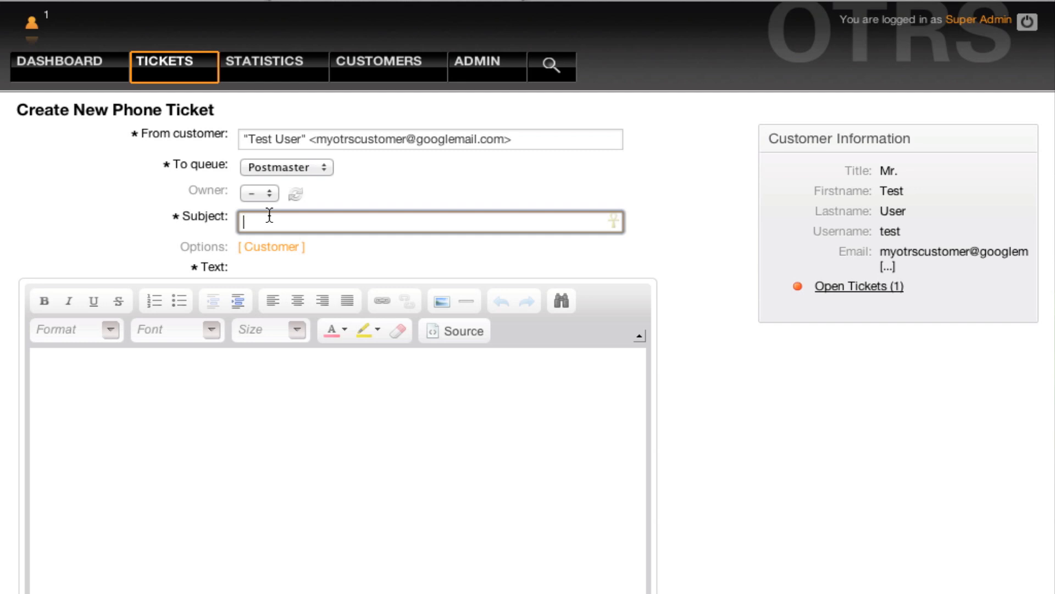
{"action": "type", "text": "This"}
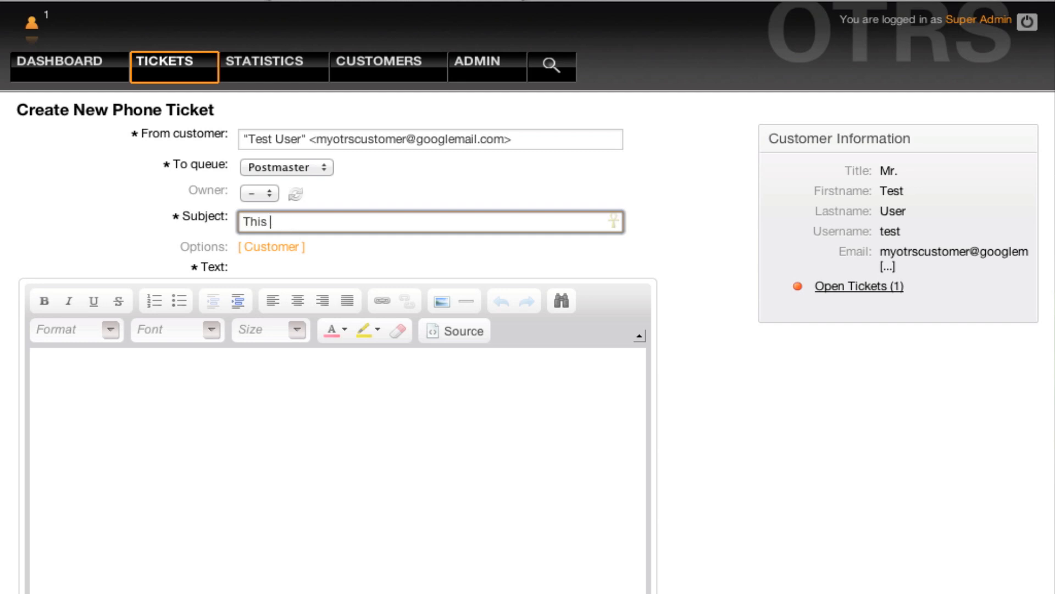
{"action": "type", "text": "is a test ticket"}
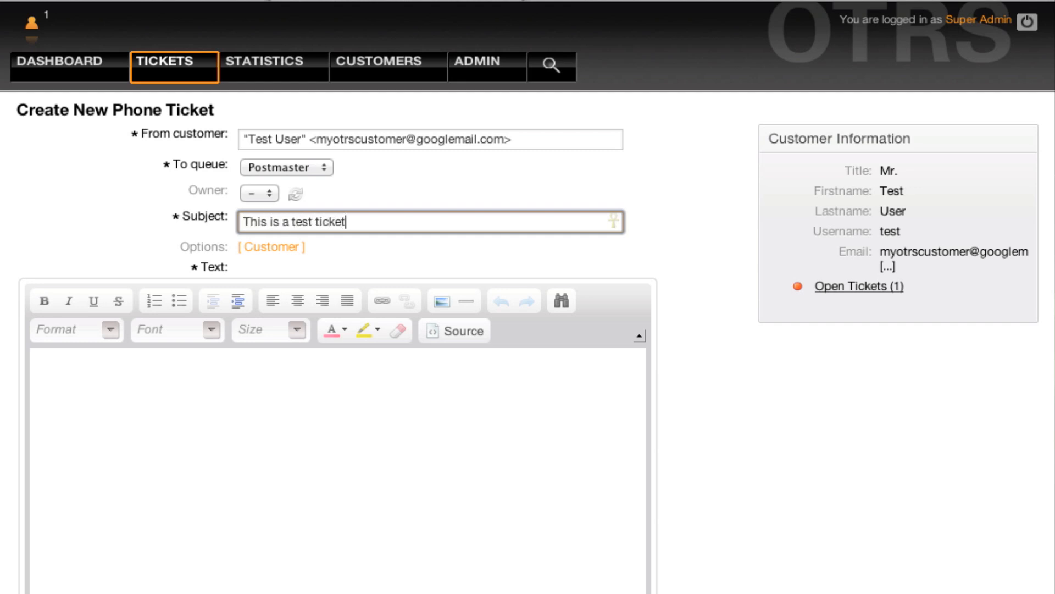
{"action": "type", "text": "Test of mandatory working"}
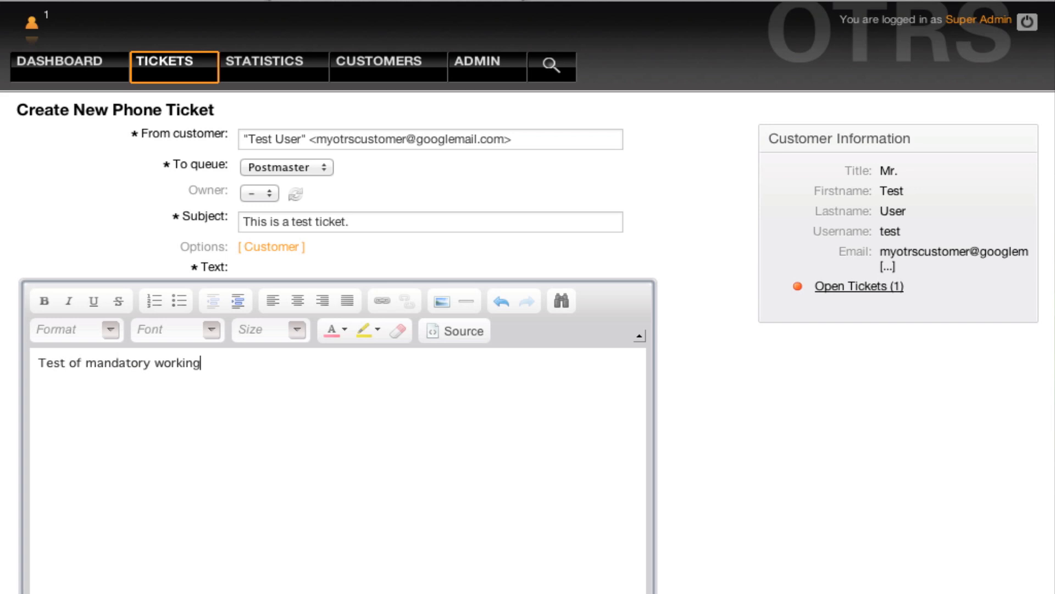
{"action": "type", "text": "units."}
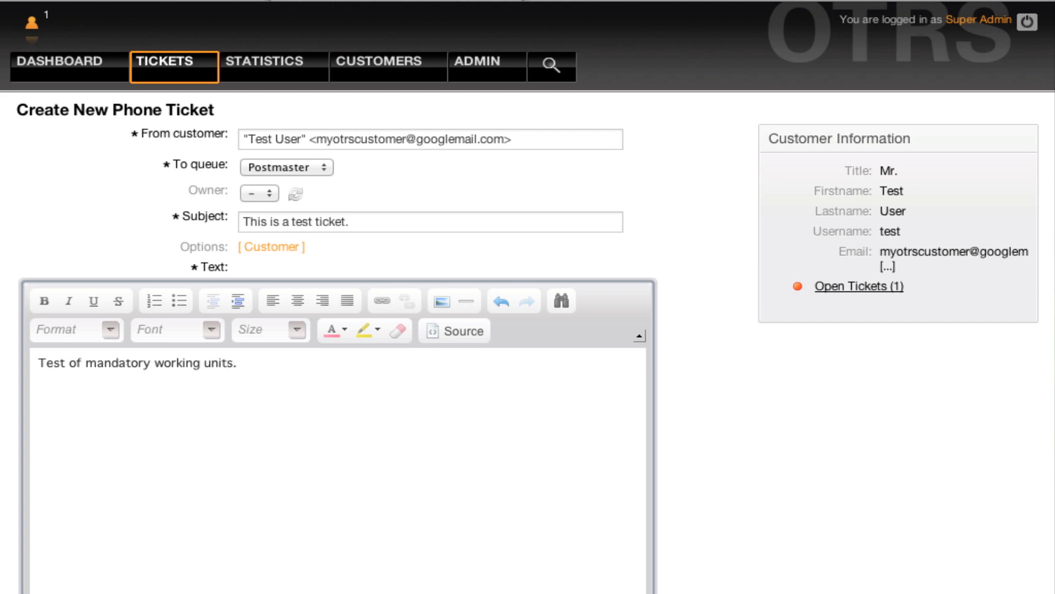
{"action": "scroll", "scroll_direction": "down", "scroll_amount": 3}
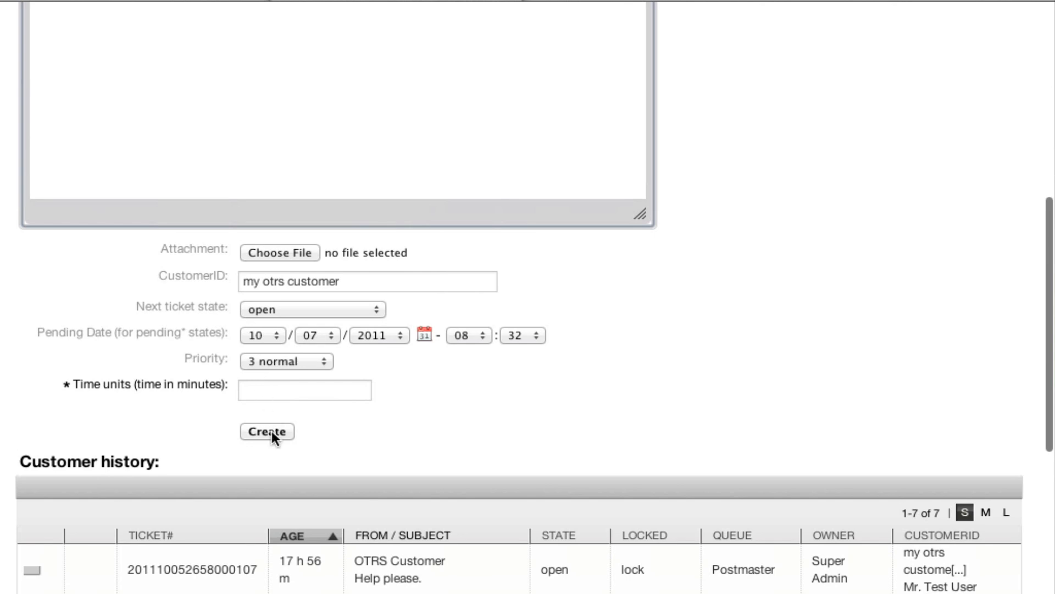
- After the 'Invalid time!' rejection, enter 1 time unit and create the ticket
{"action": "left_click", "coordinate": [266, 432]}
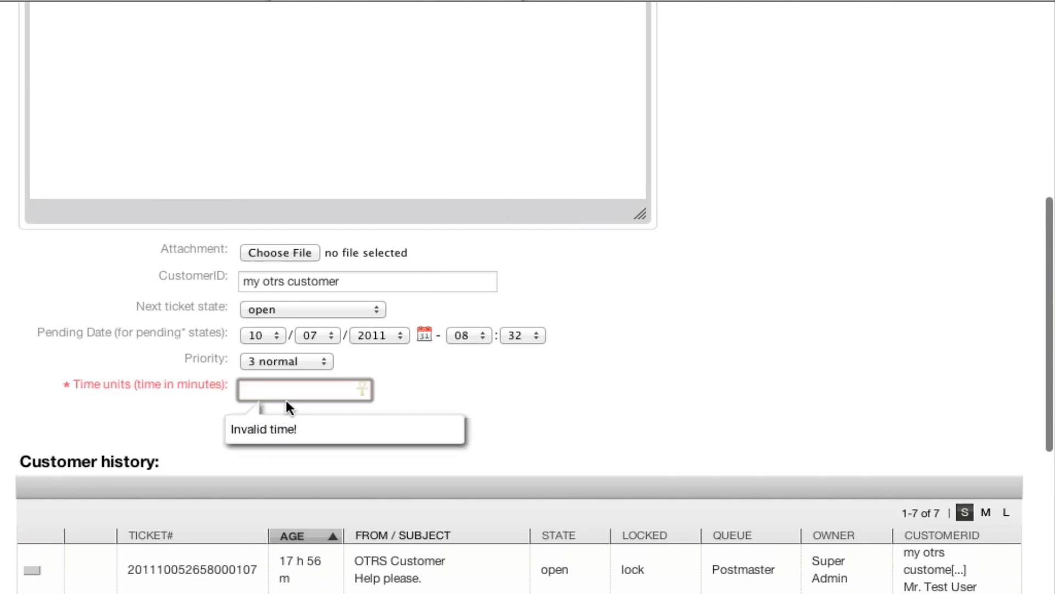
{"action": "type", "text": "1"}
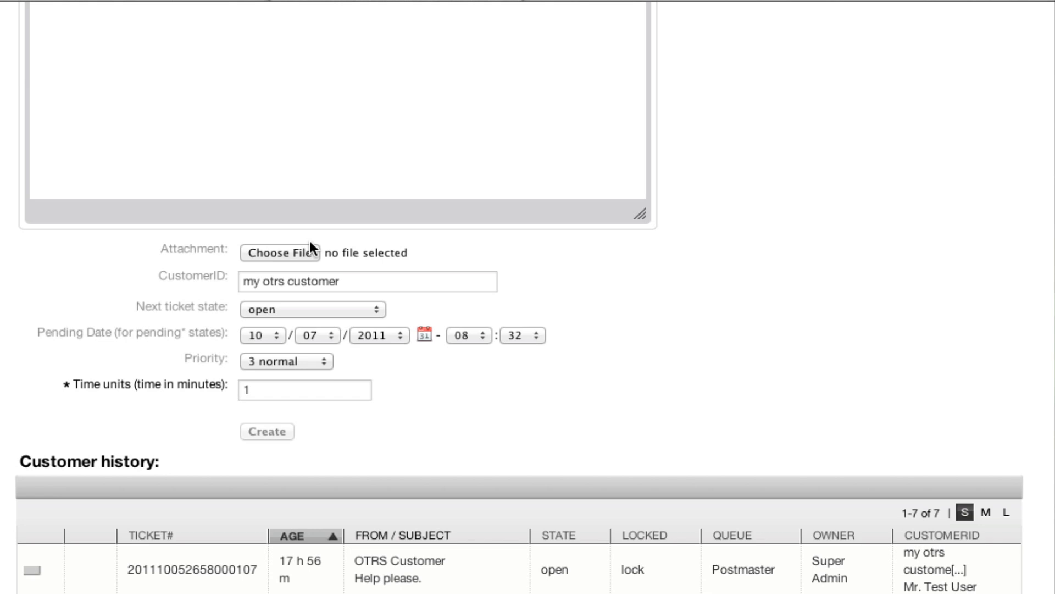
{"action": "left_click", "coordinate": [266, 431]}
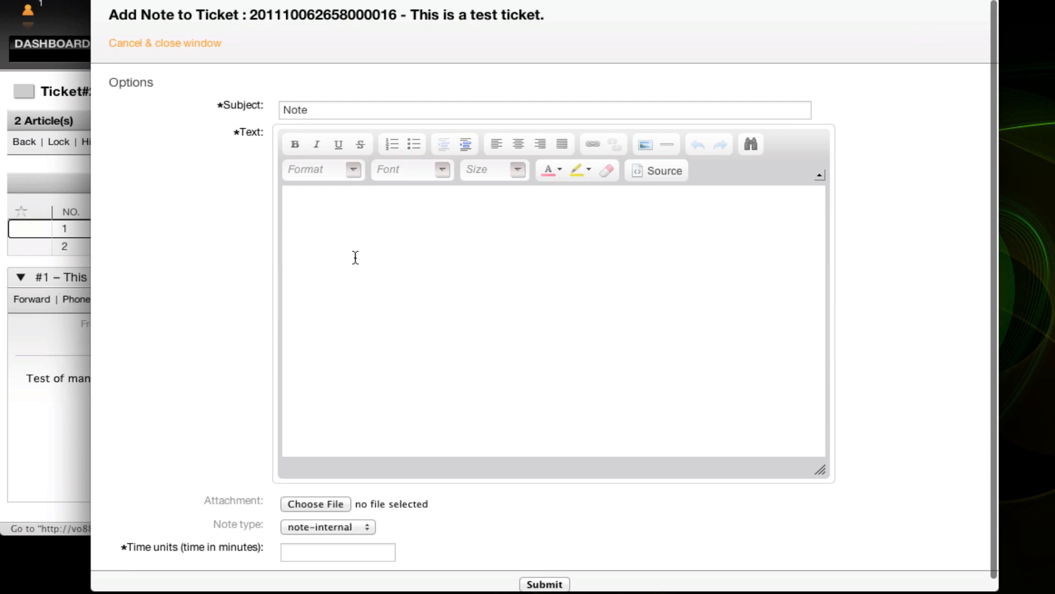
- Submit the note 'A test note.' with 1 time unit after the 'Invalid time!' error
{"action": "type", "text": "A test note."}
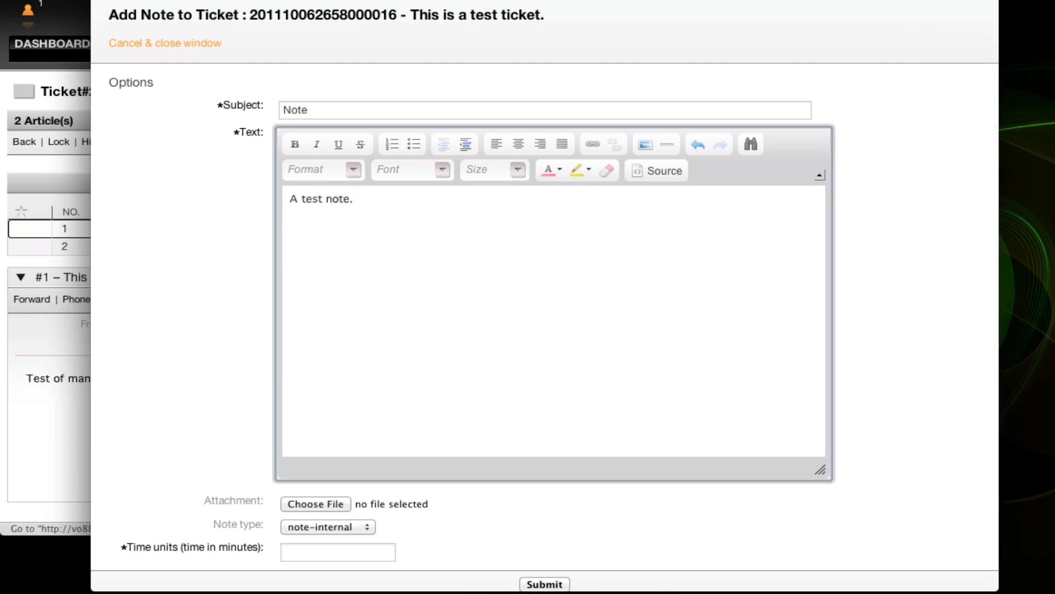
{"action": "scroll", "scroll_direction": "down", "scroll_amount": 3}
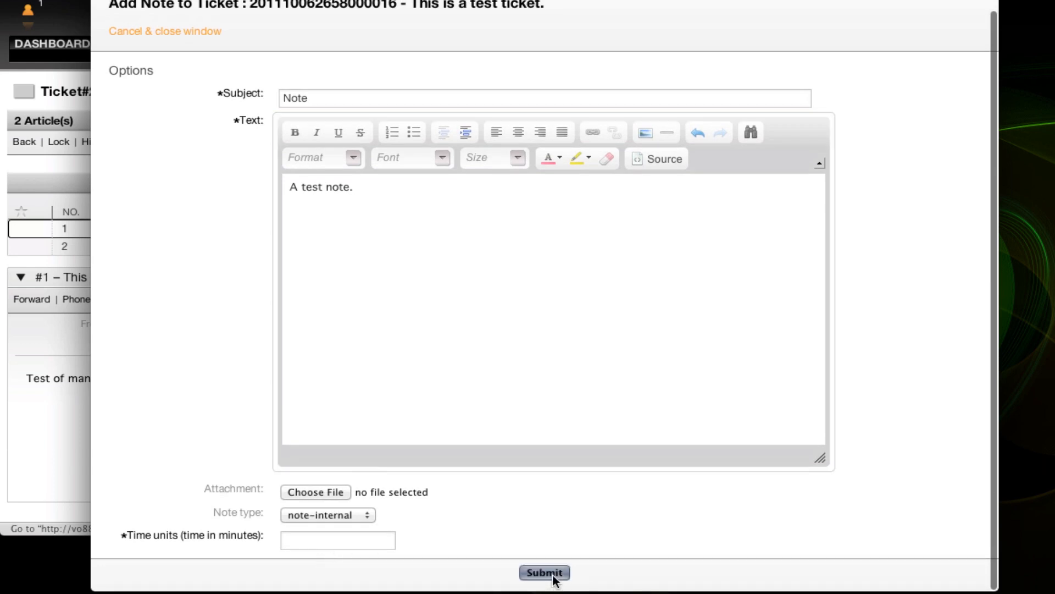
{"action": "left_click", "coordinate": [544, 573]}
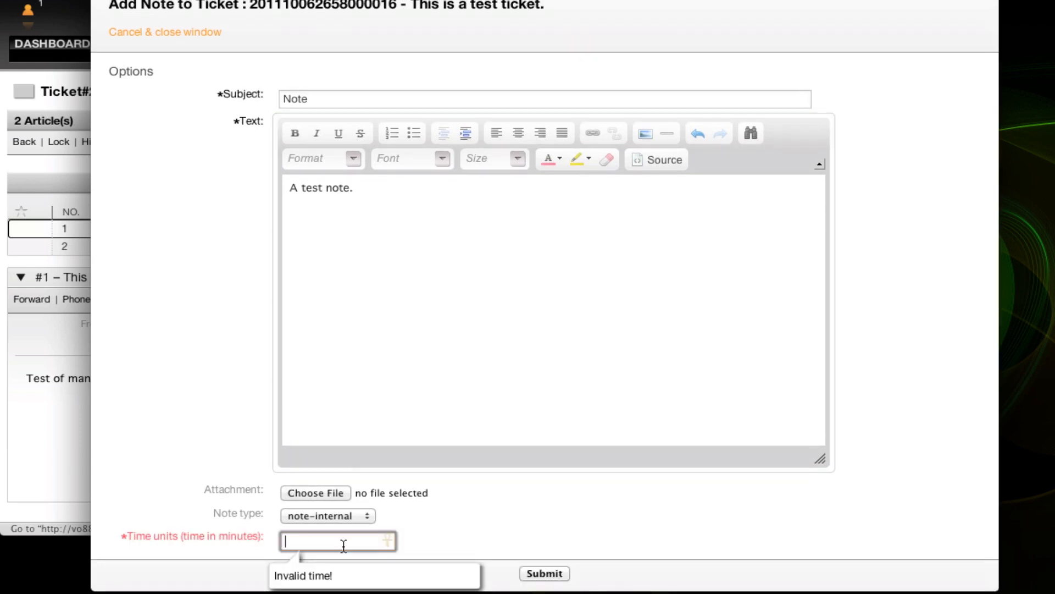
{"action": "type", "text": "1"}
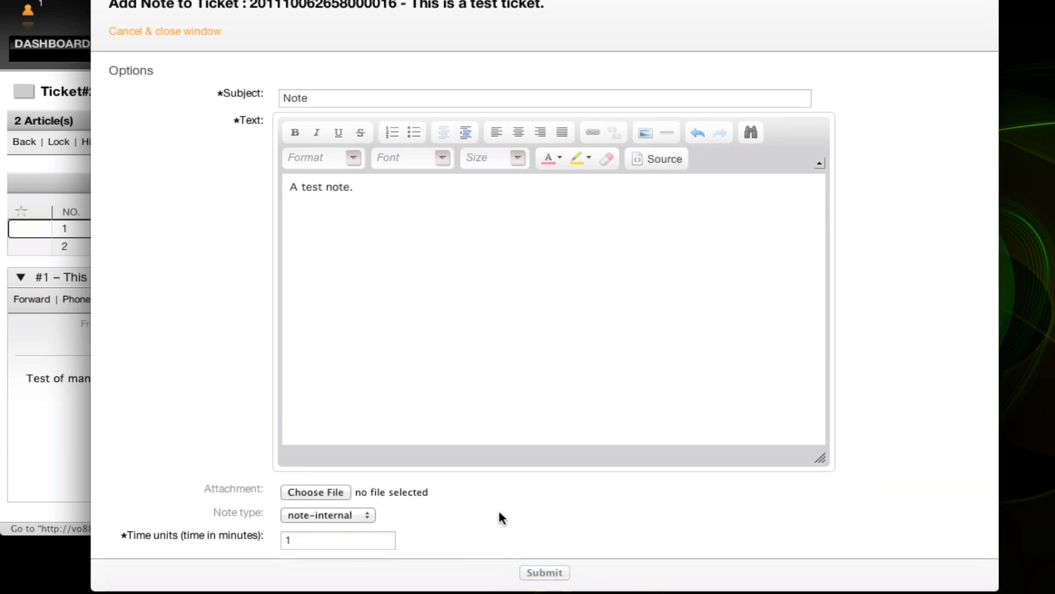
{"action": "left_click", "coordinate": [544, 572]}
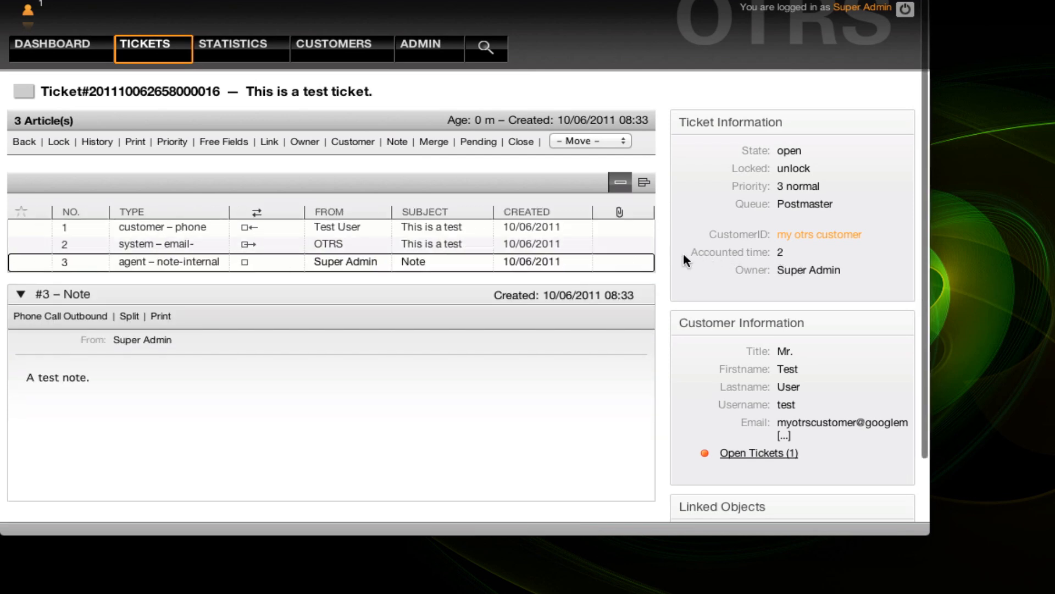
{"action": "mouse_move", "coordinate": [809, 263]}
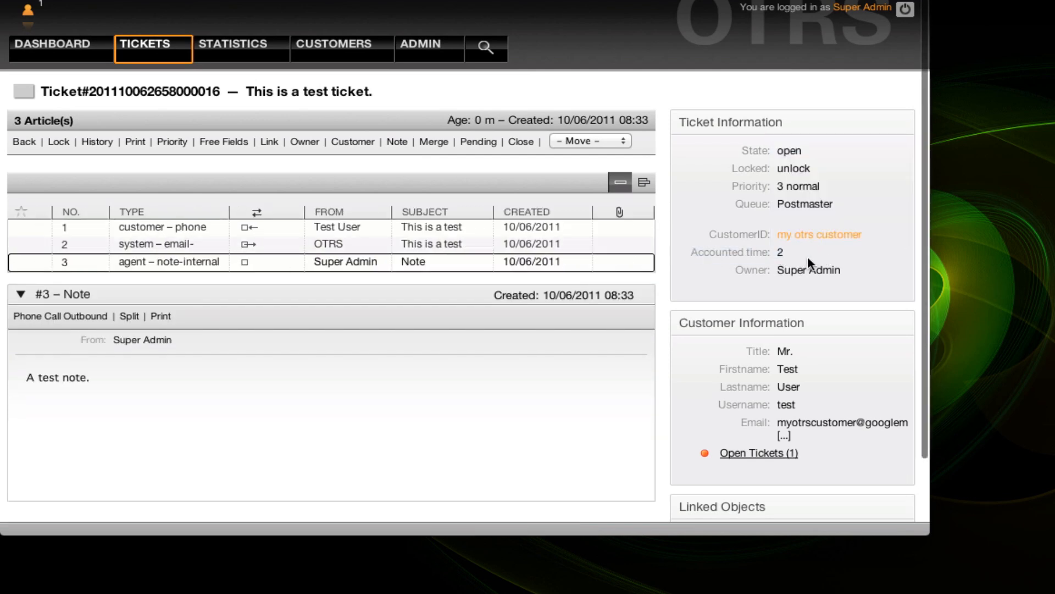